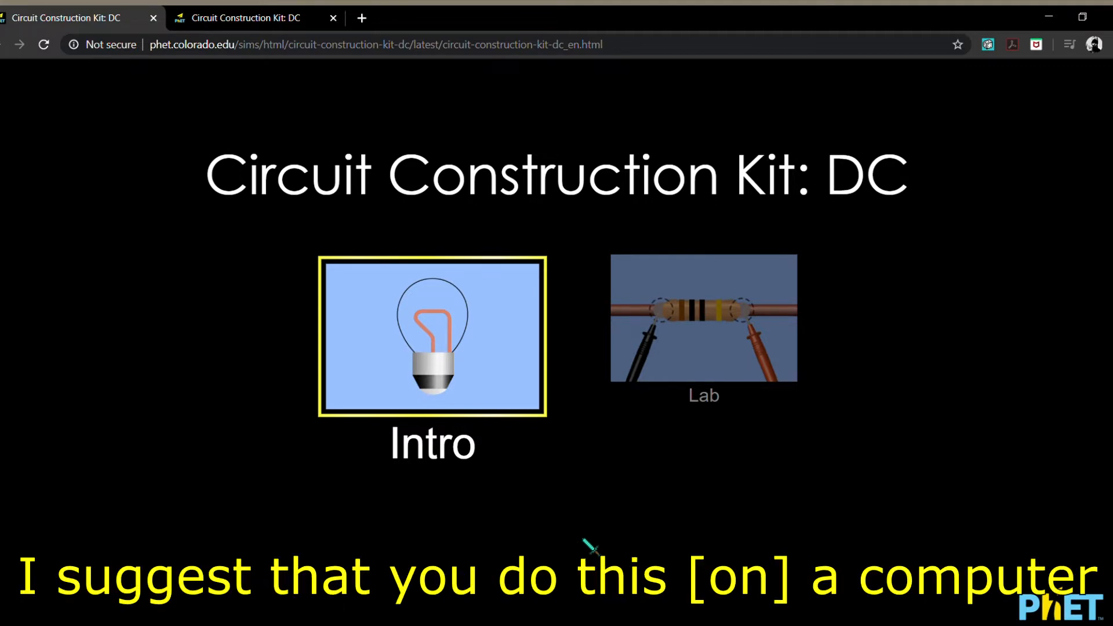
pyautogui.moveTo(599, 545)
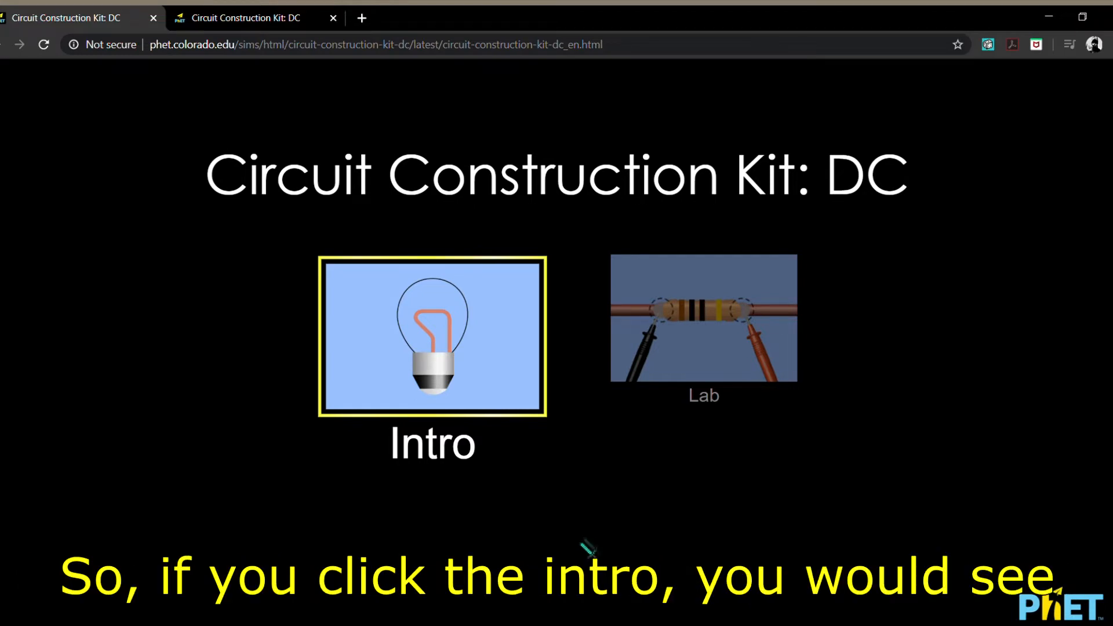
# Step: Launch the Intro screen from the PhET home screen, showing the empty workspace
pyautogui.click(432, 336)
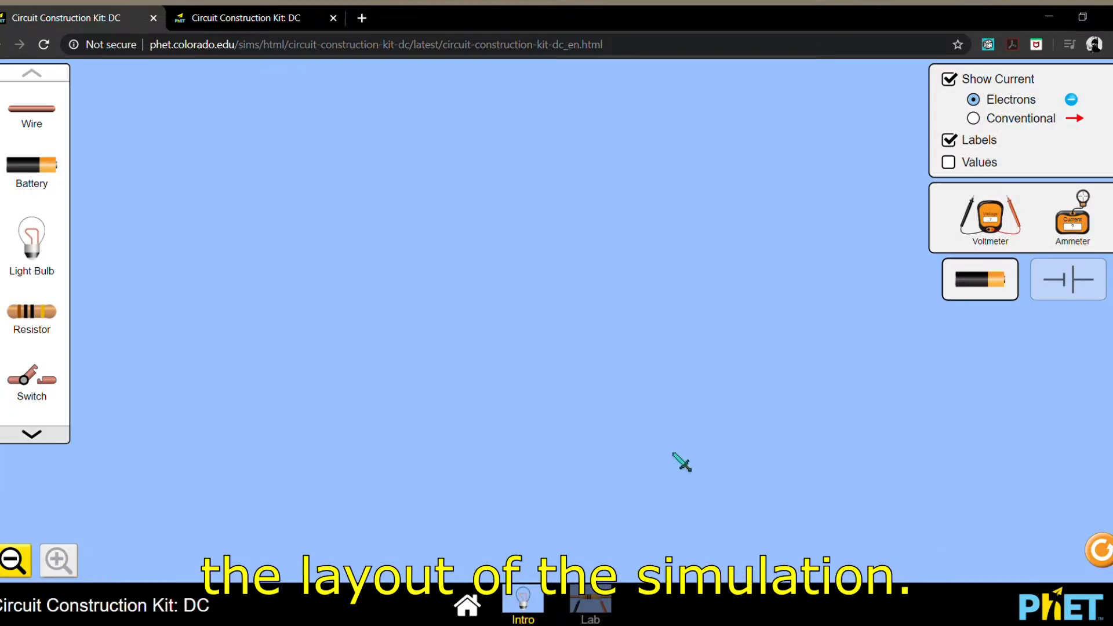
pyautogui.moveTo(383, 294)
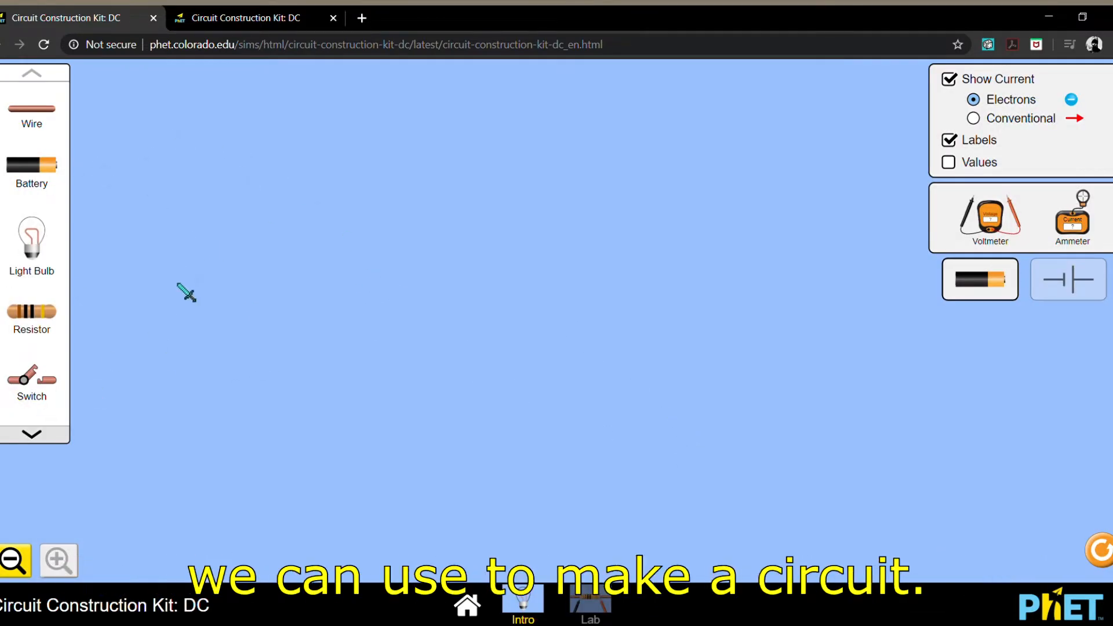
pyautogui.click(31, 73)
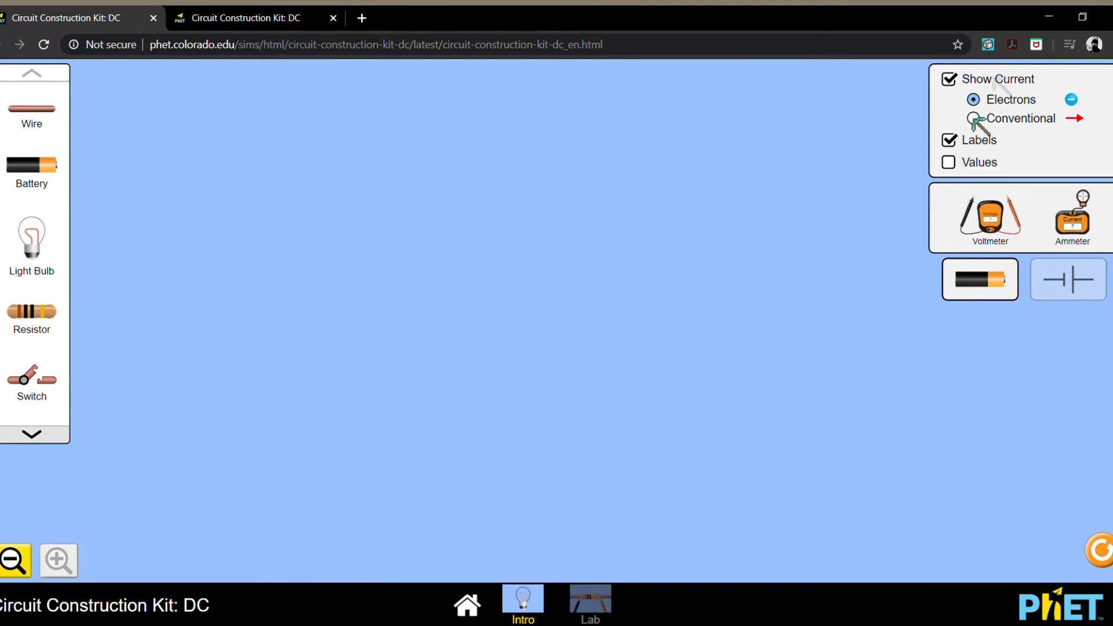
pyautogui.moveTo(849, 140)
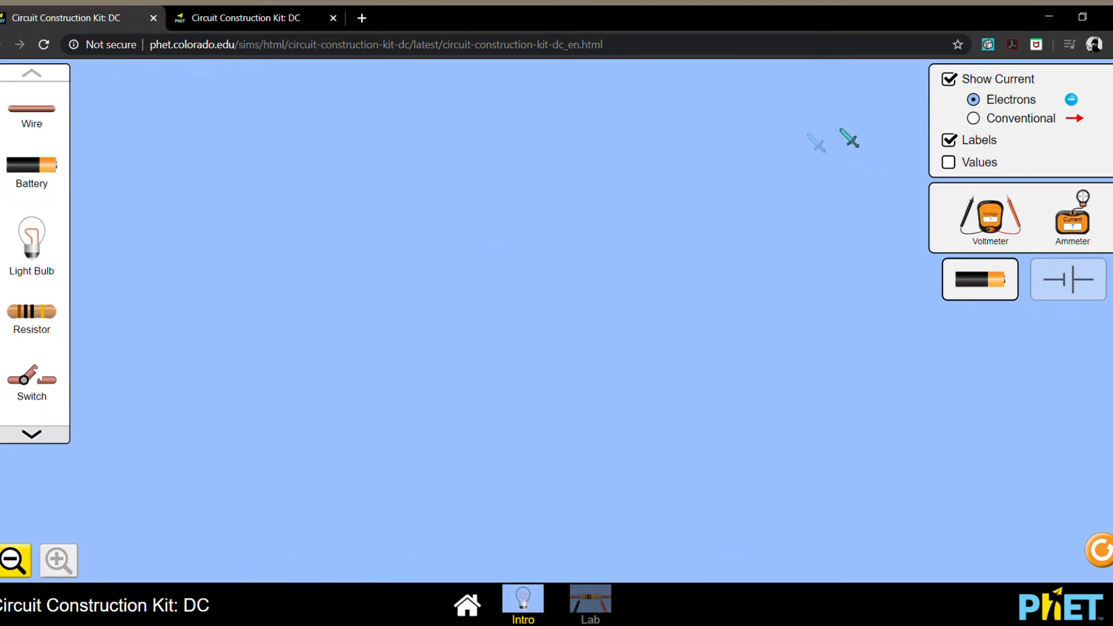
# Step: Drag a circuit component from the left toolbox onto the workspace
pyautogui.moveTo(32, 168); pyautogui.dragTo(333, 188)
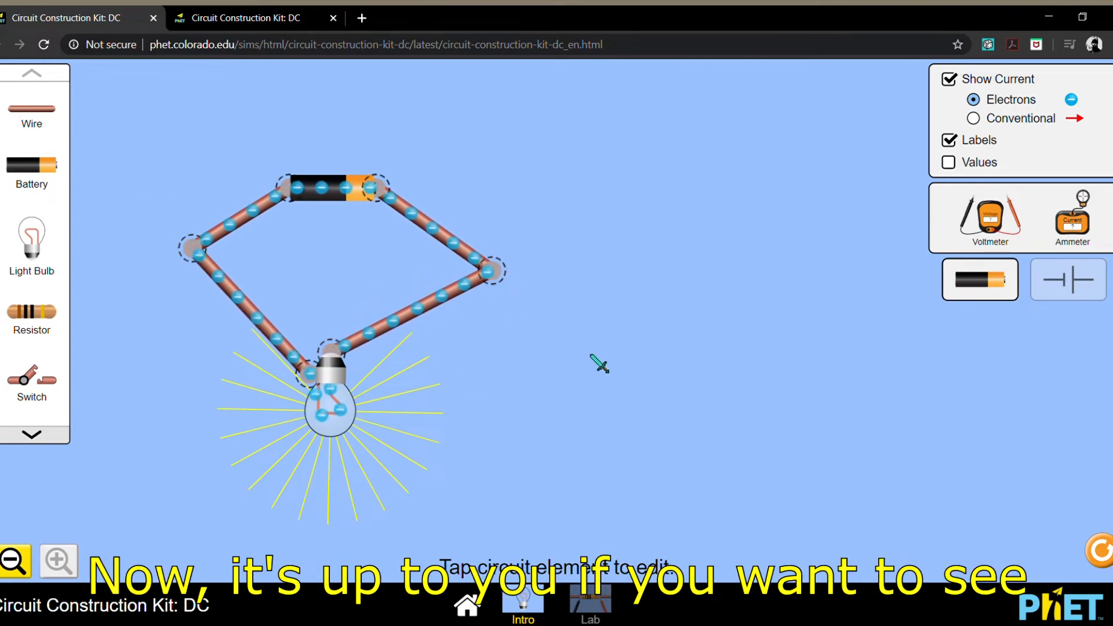
# Step: Toggle Show Current off and back on, then set current display to Conventional
pyautogui.click(948, 79)
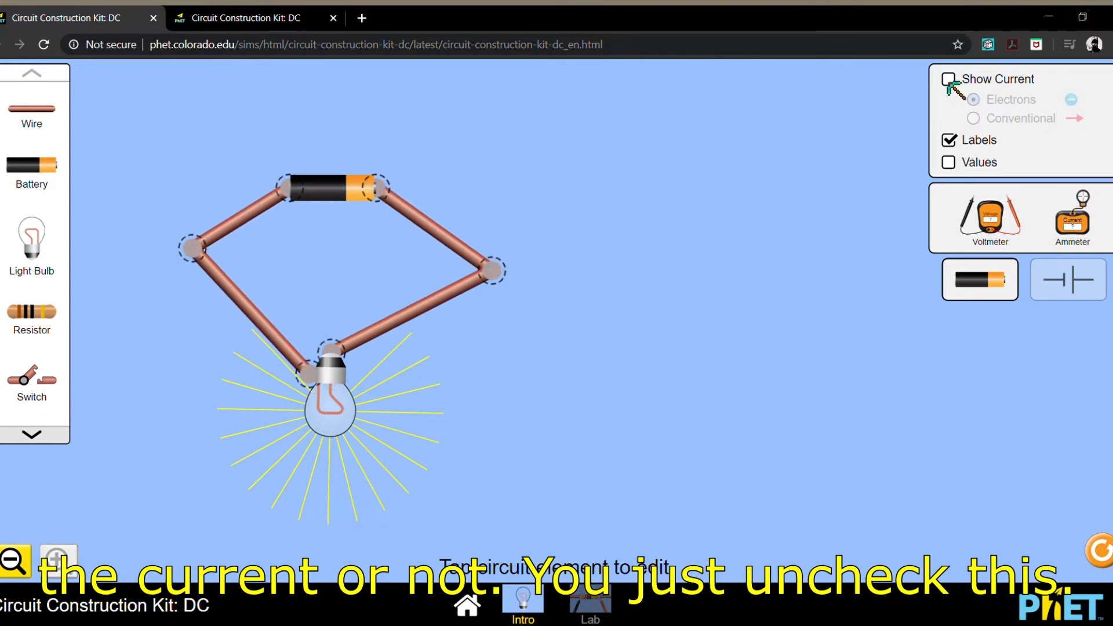
pyautogui.click(949, 79)
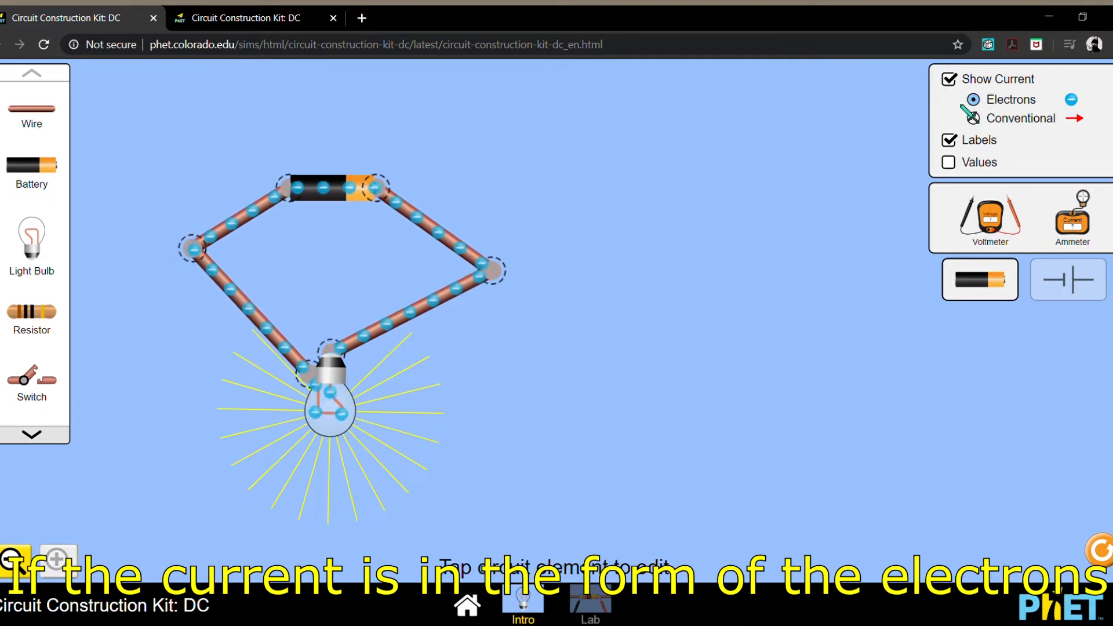
pyautogui.click(973, 99)
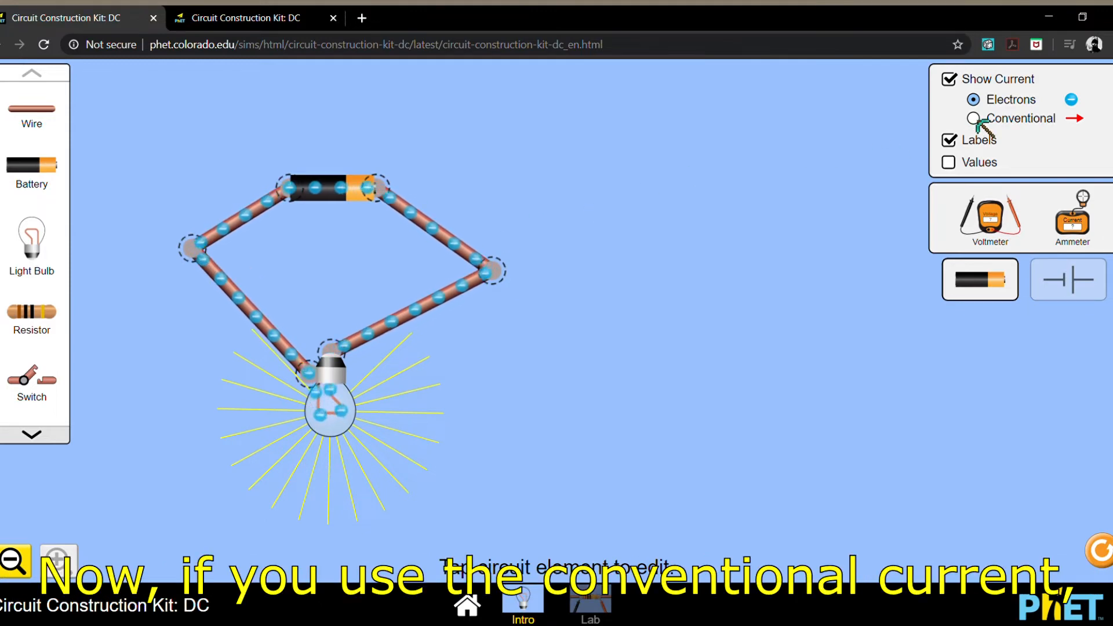
pyautogui.click(974, 118)
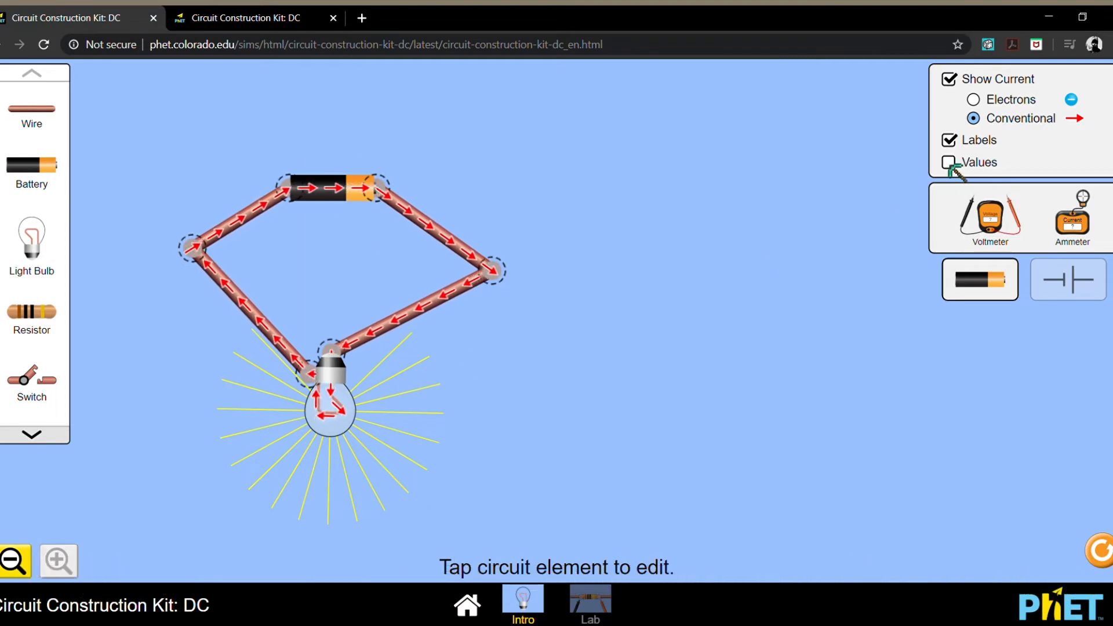
pyautogui.click(950, 162)
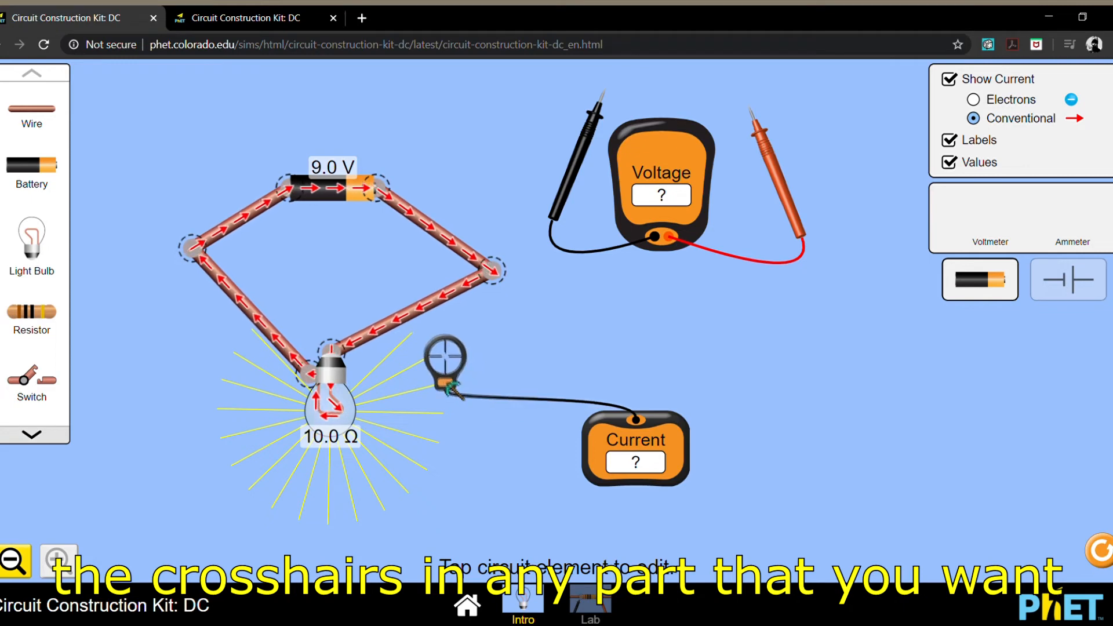
# Step: Move the ammeter crosshair near the wire beside the bulb
pyautogui.moveTo(440, 358); pyautogui.dragTo(387, 330)
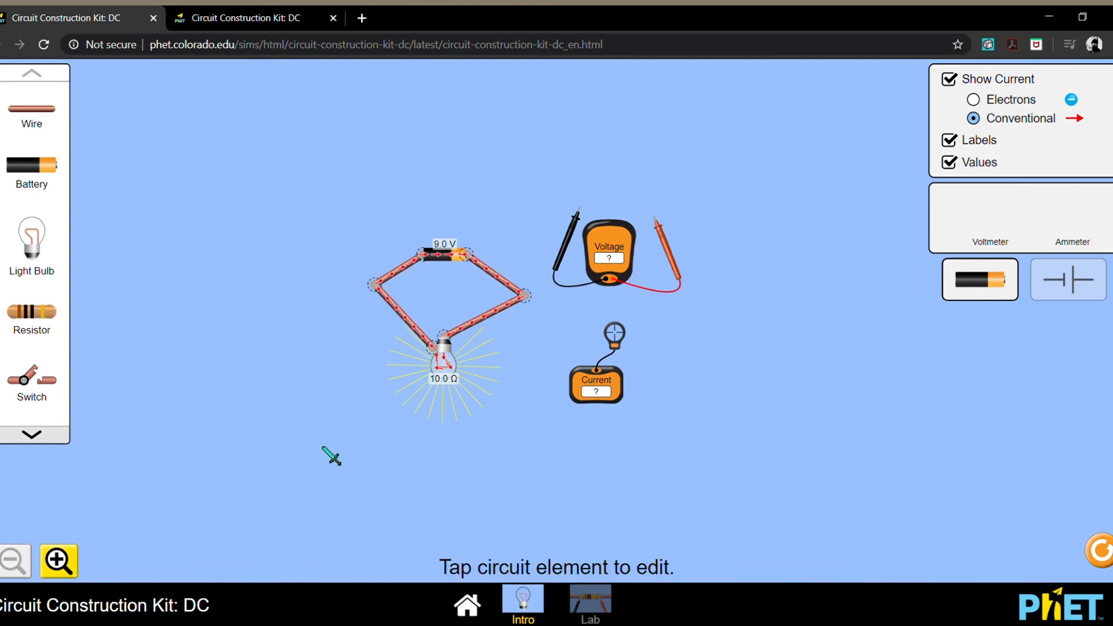
# Step: Zoom in twice on the circuit, then use Reset All to empty the workspace
pyautogui.click(57, 560)
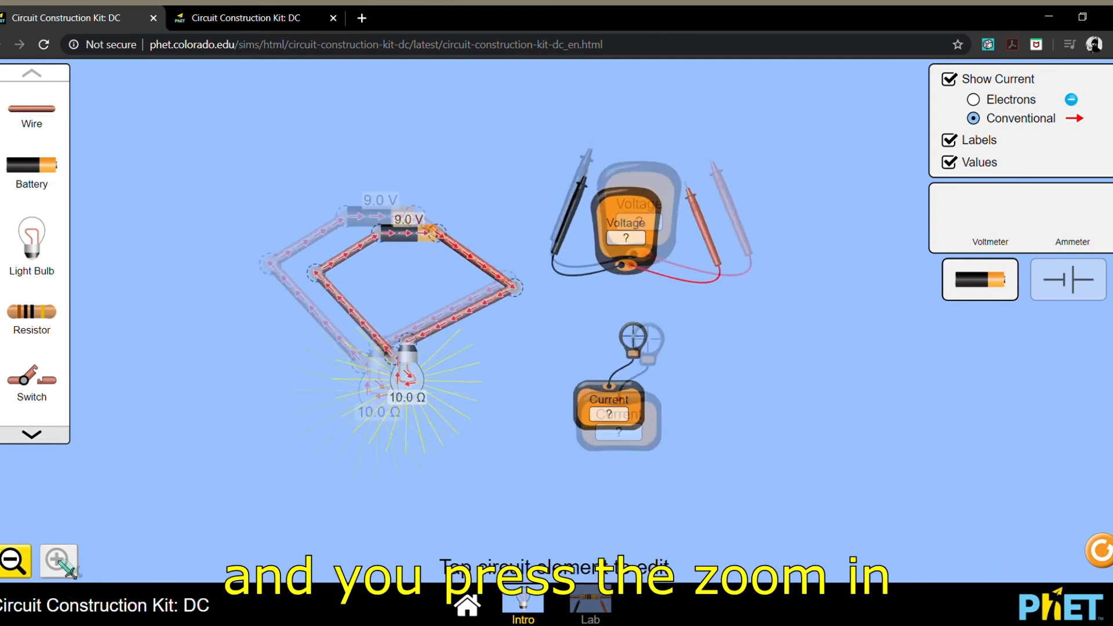
pyautogui.click(58, 561)
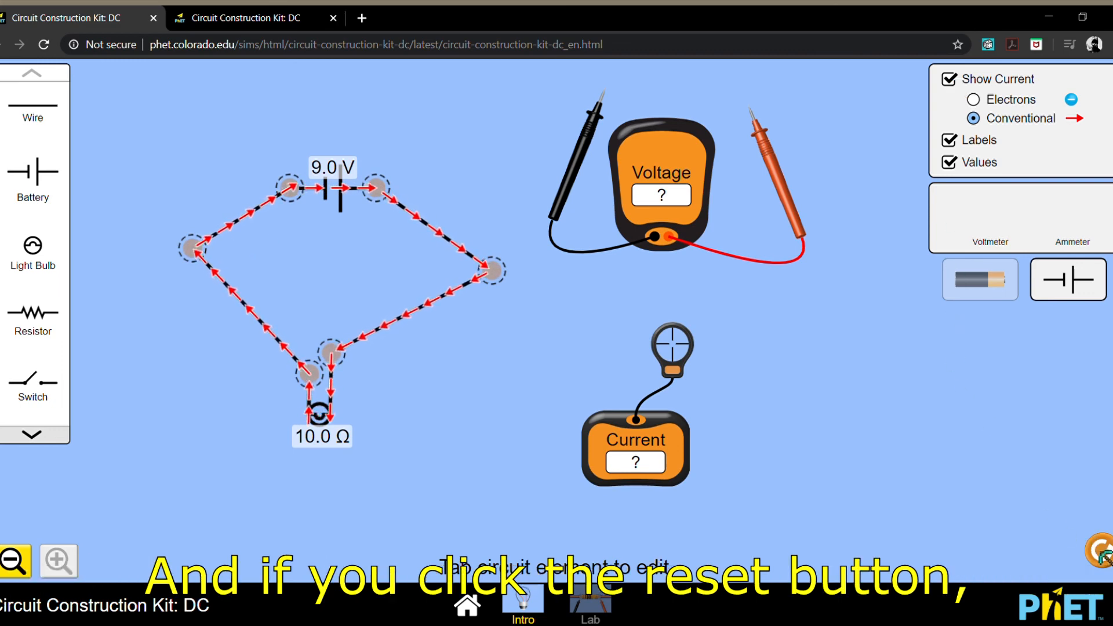
pyautogui.click(1096, 553)
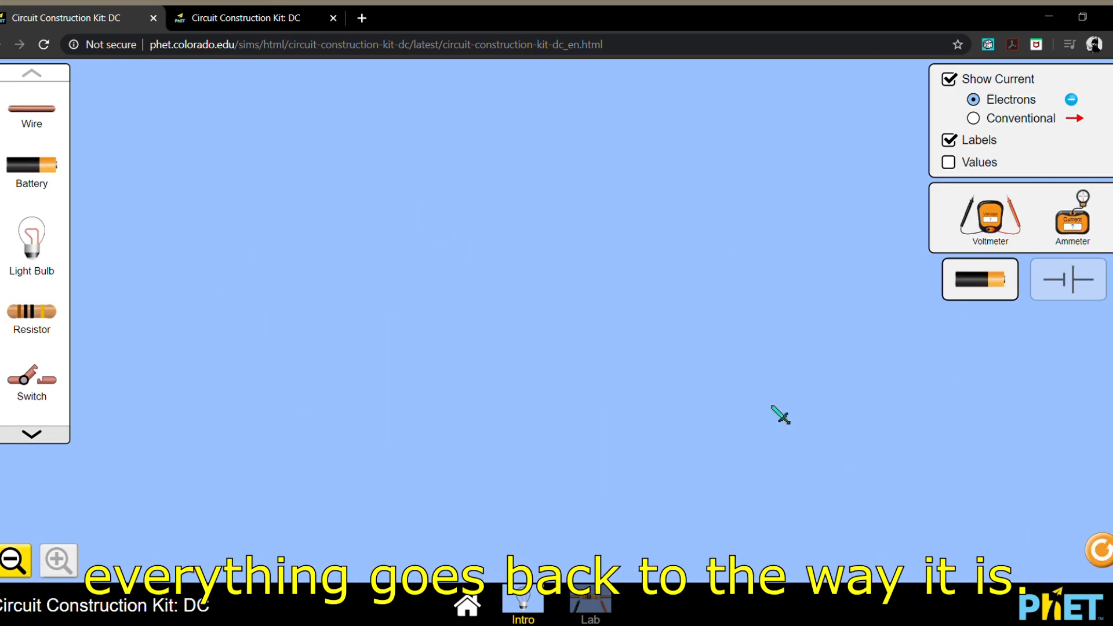
pyautogui.moveTo(758, 430)
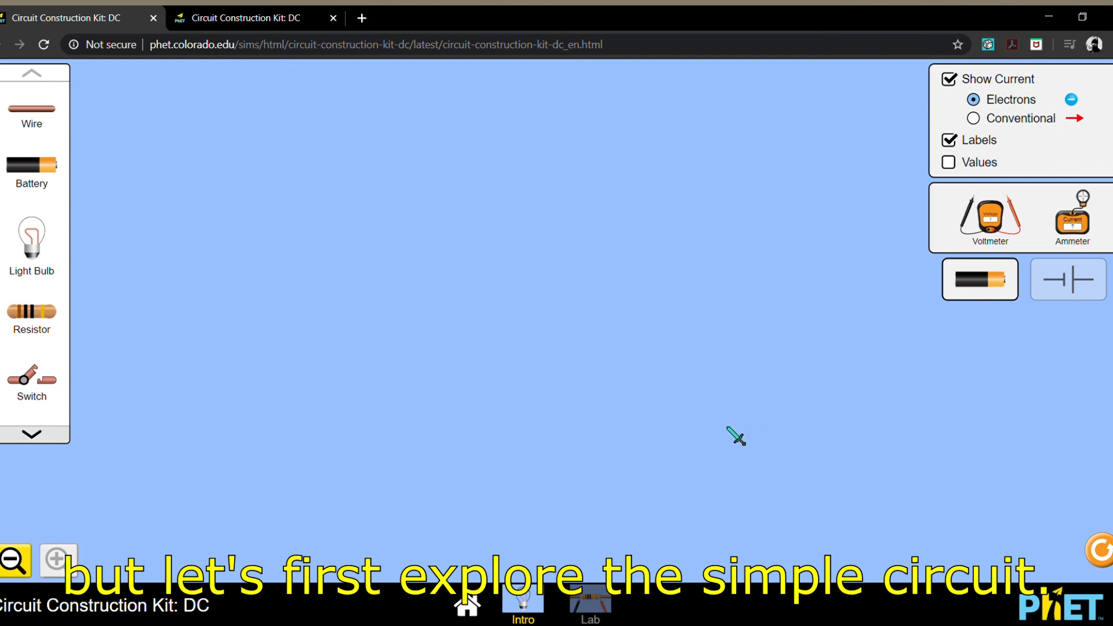
pyautogui.moveTo(714, 432)
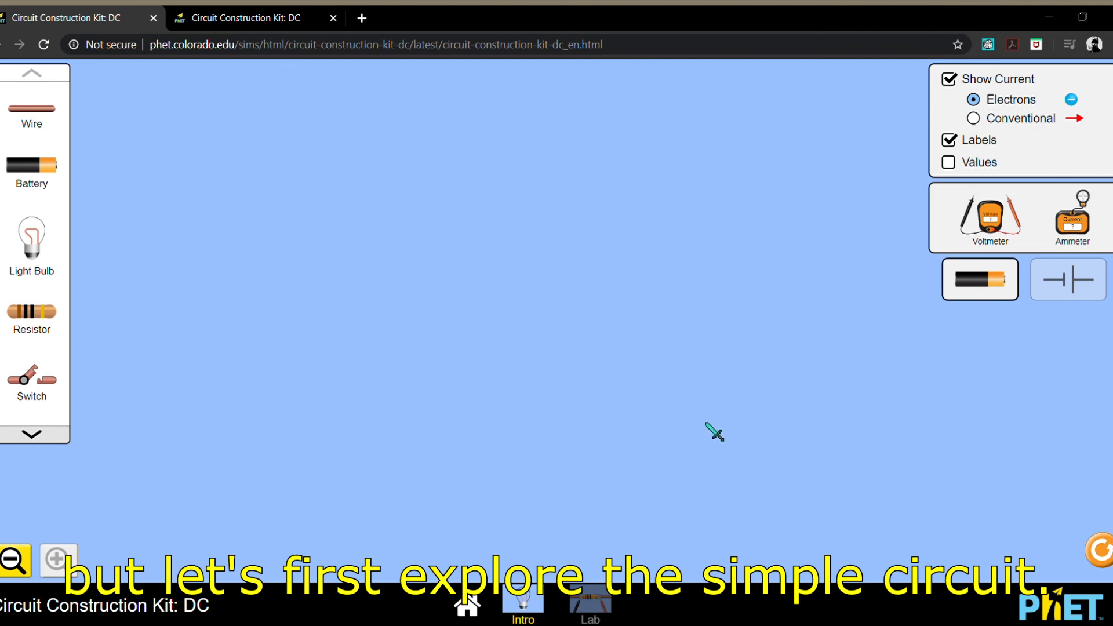